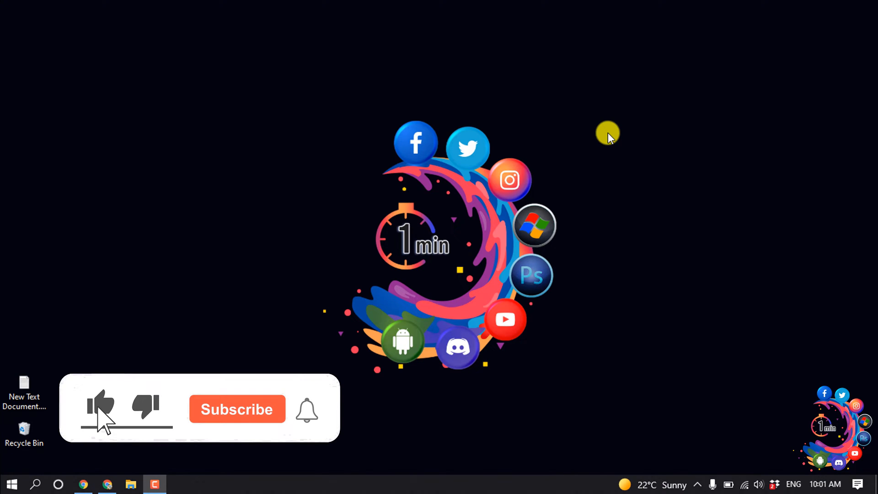
# - Restore the Chrome window showing loversland's server in Discord
pyautogui.click(237, 409)
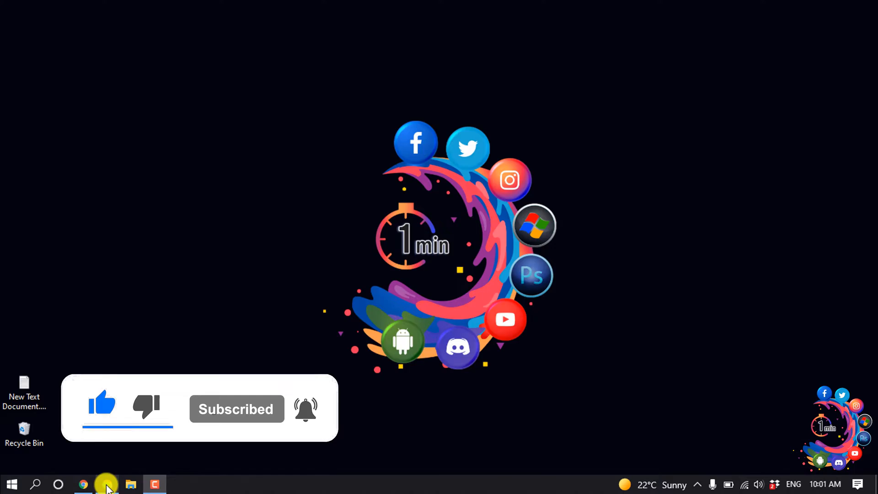
pyautogui.click(83, 484)
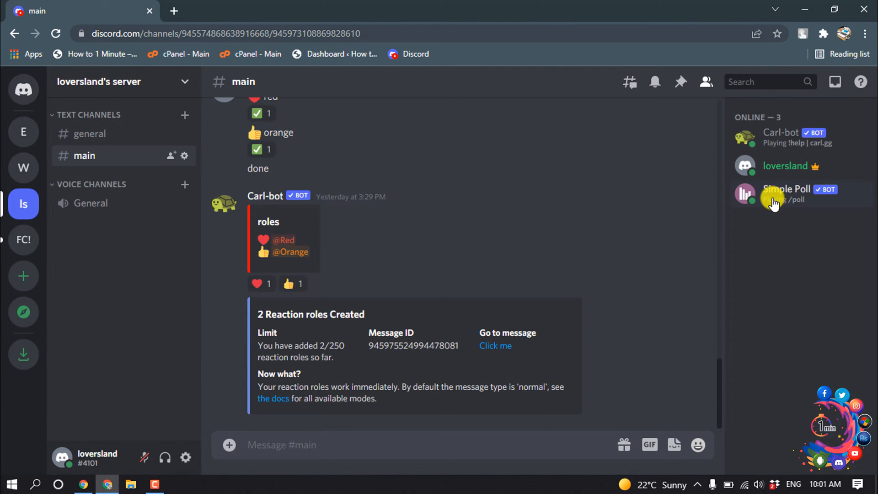
pyautogui.moveTo(801, 299)
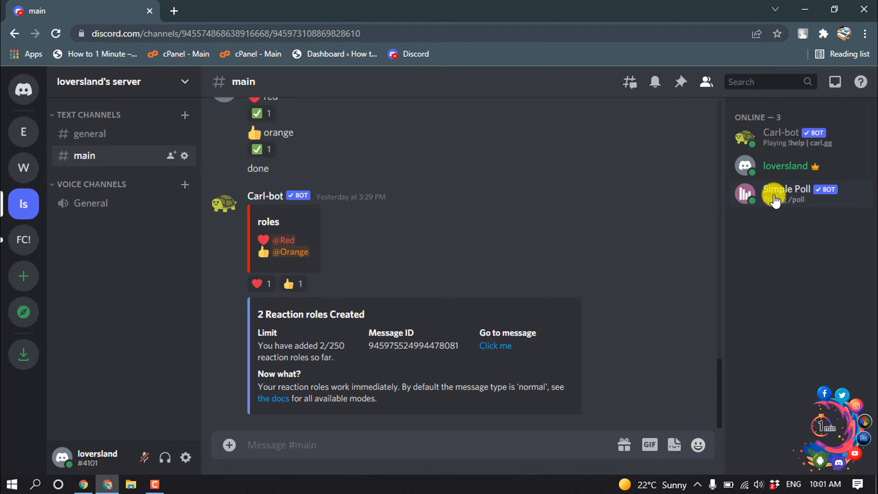
# - Ban Simple Poll using its right-click menu in the member list
pyautogui.rightClick(778, 194)
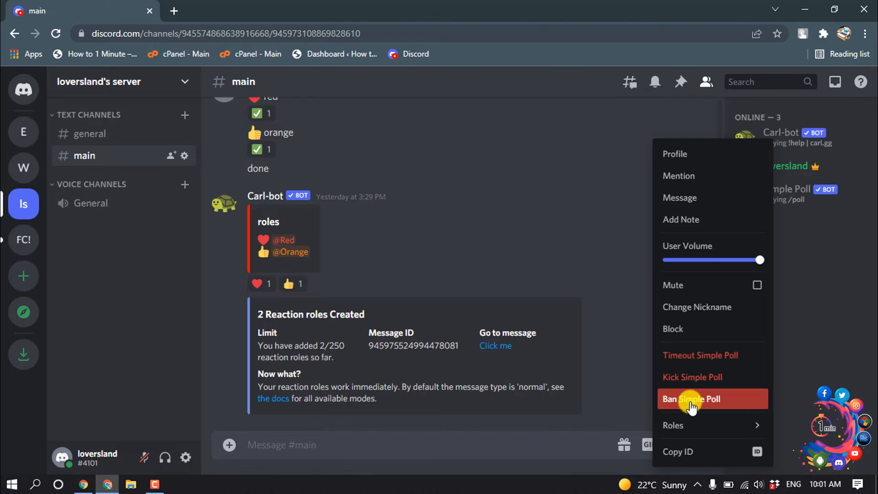
pyautogui.click(702, 398)
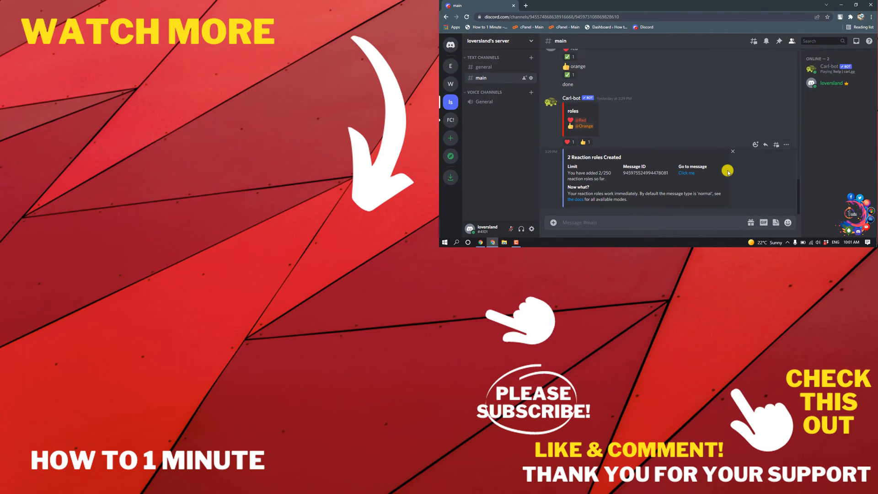
pyautogui.moveTo(729, 169)
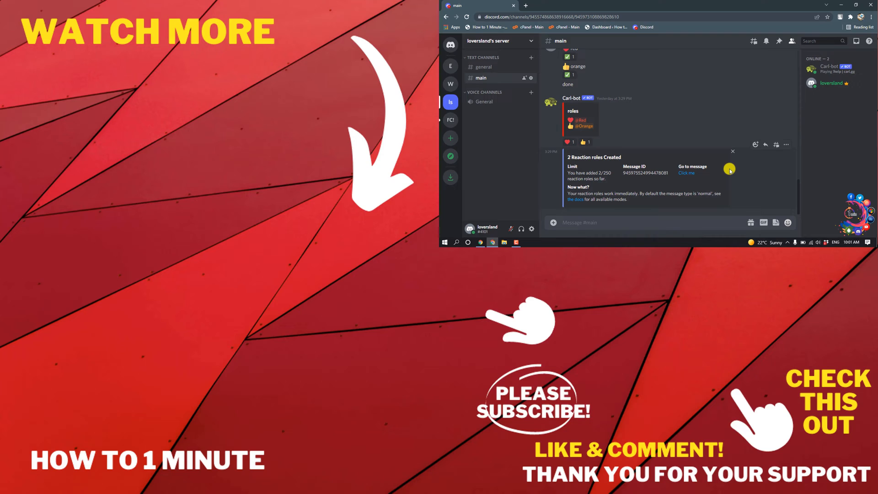